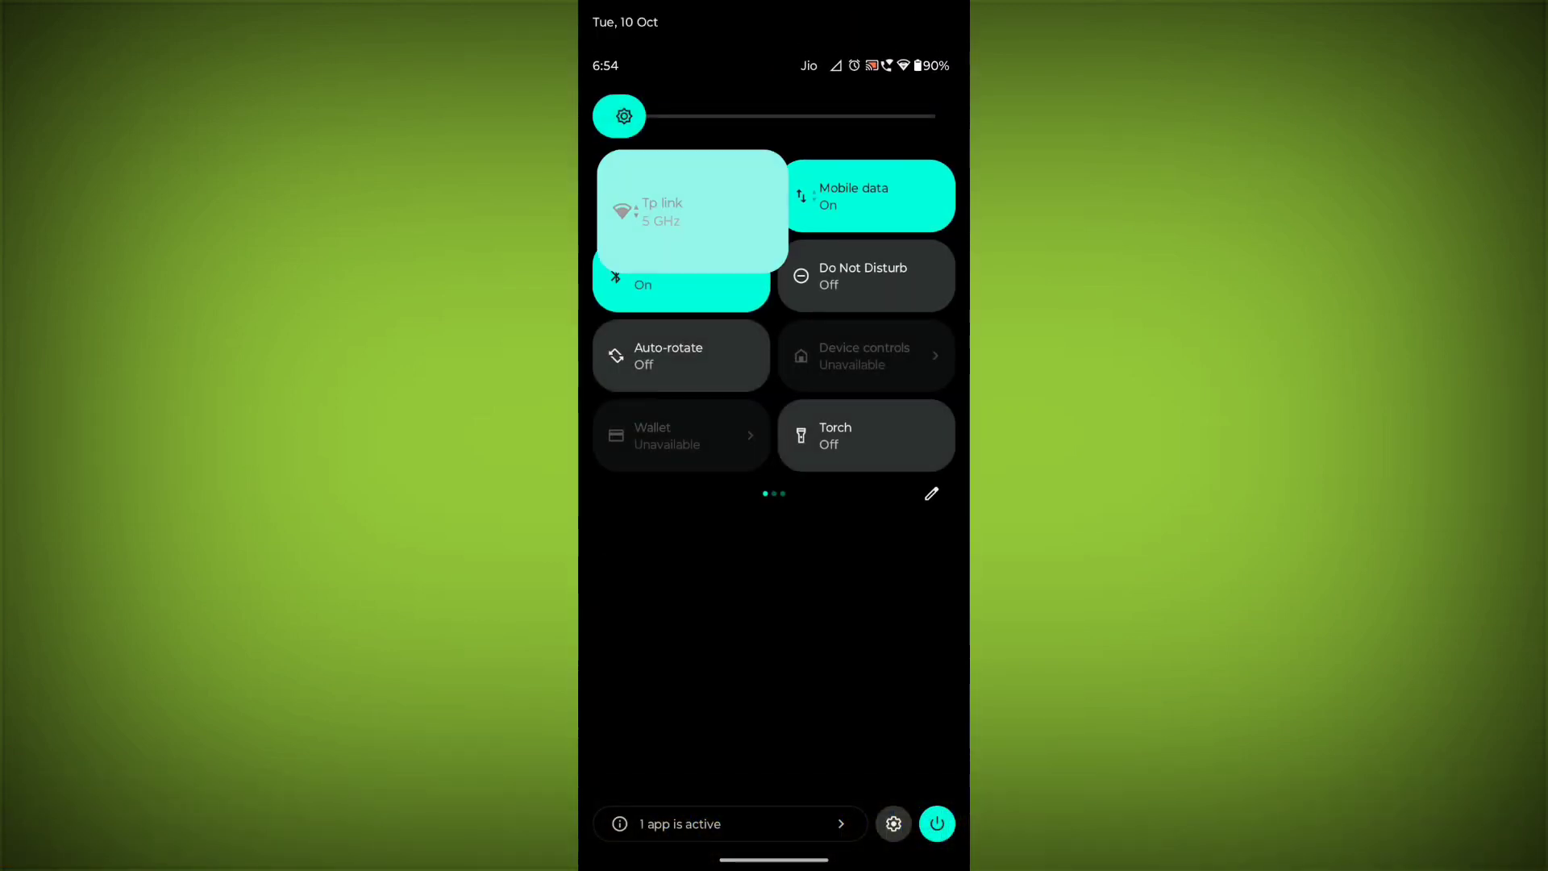
Check the phone is connected to the Tp link Wi-Fi, then go home
click(661, 208)
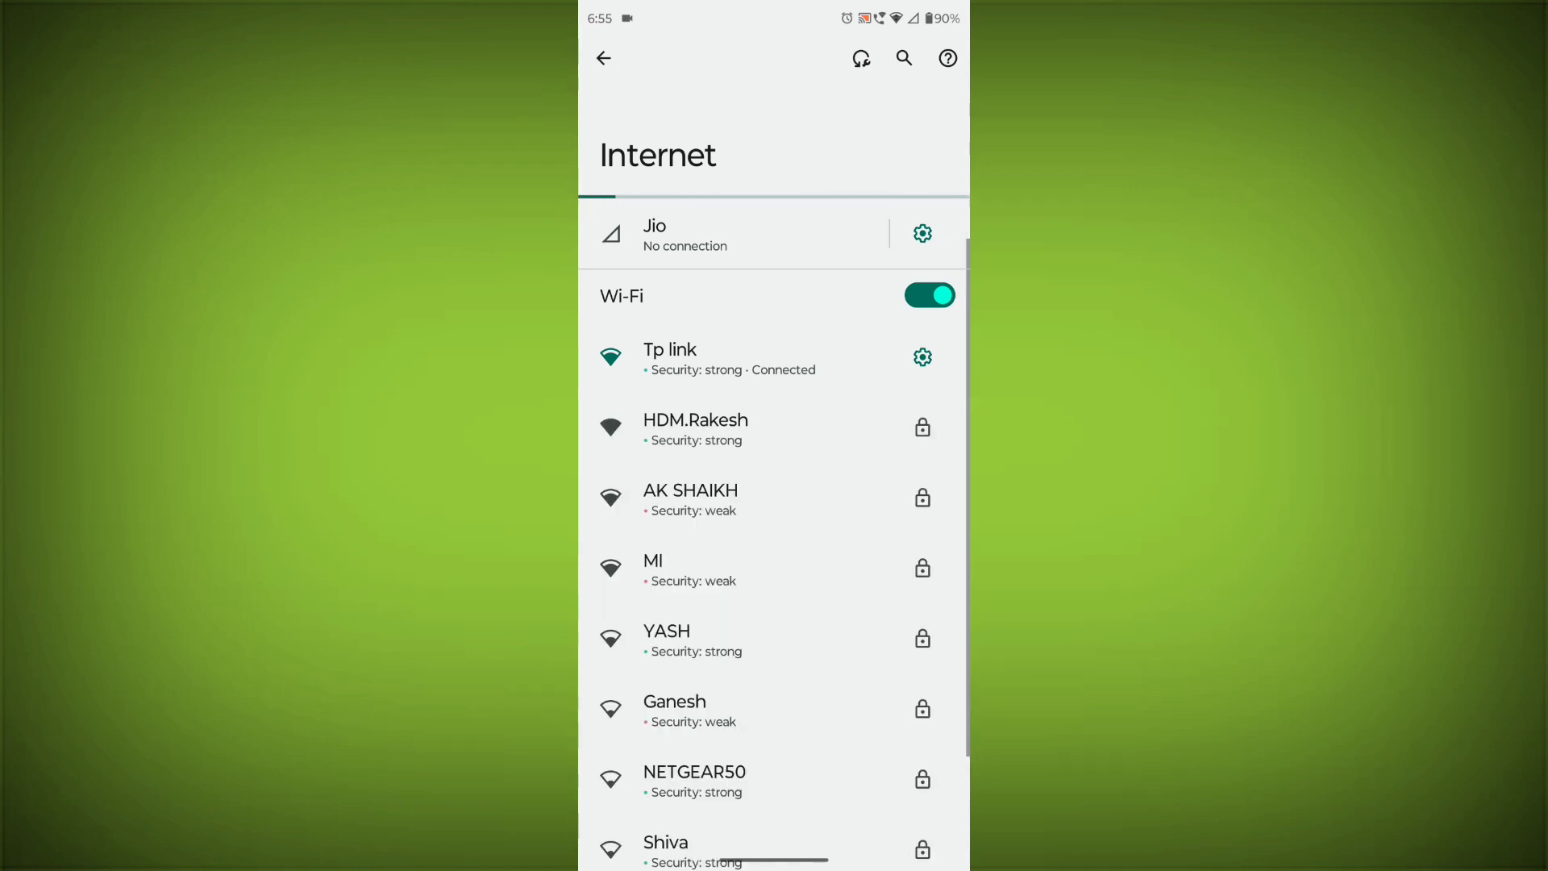
key(Home)
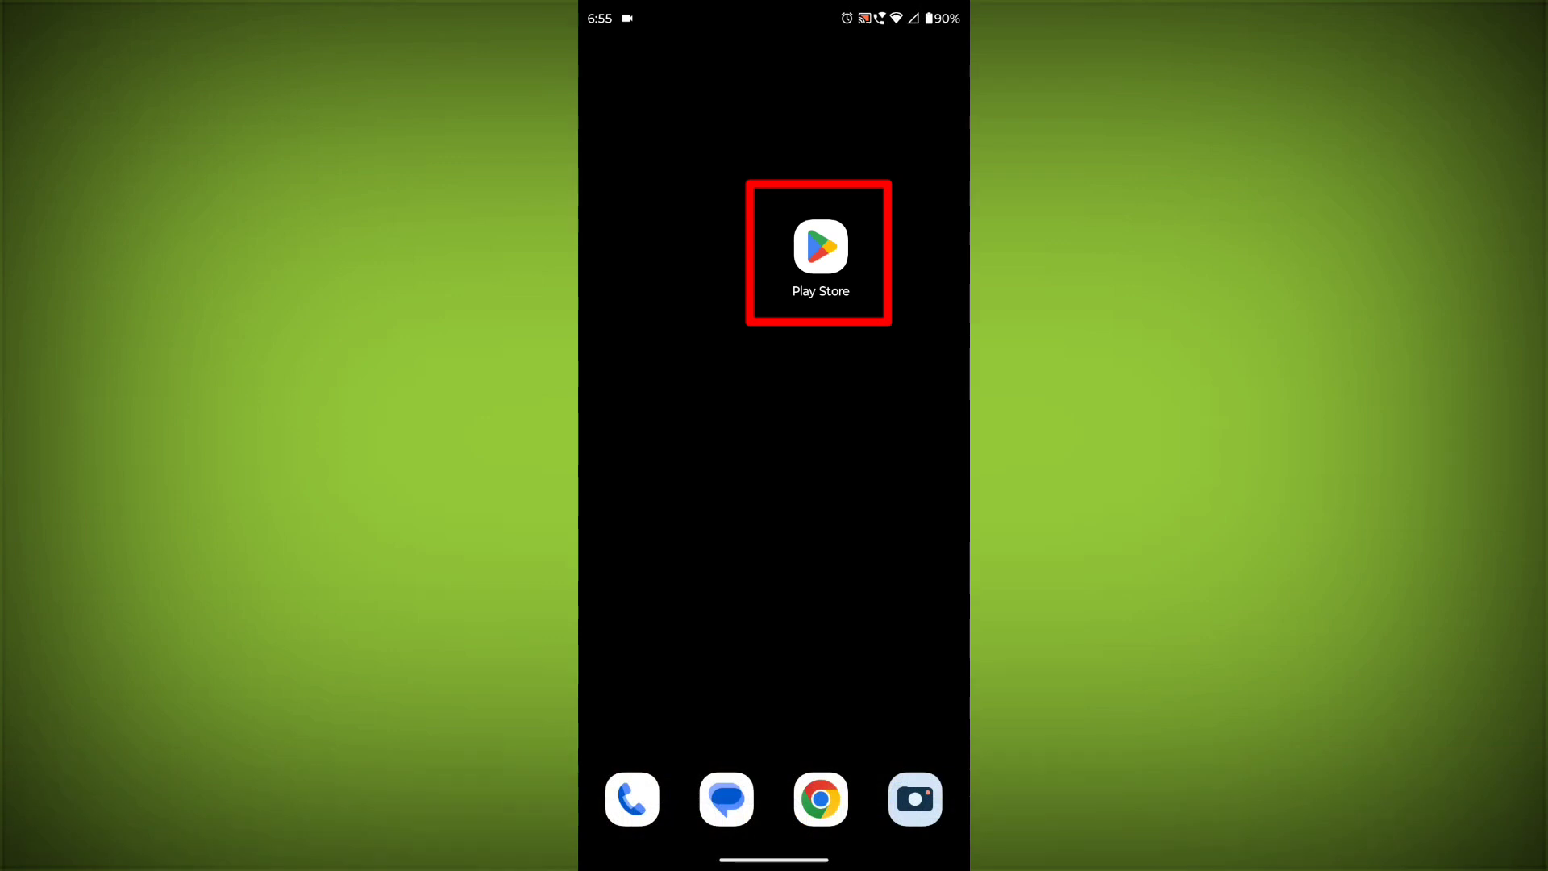
Search the Play Store for 'messenger' and select the installed Messenger app
click(819, 246)
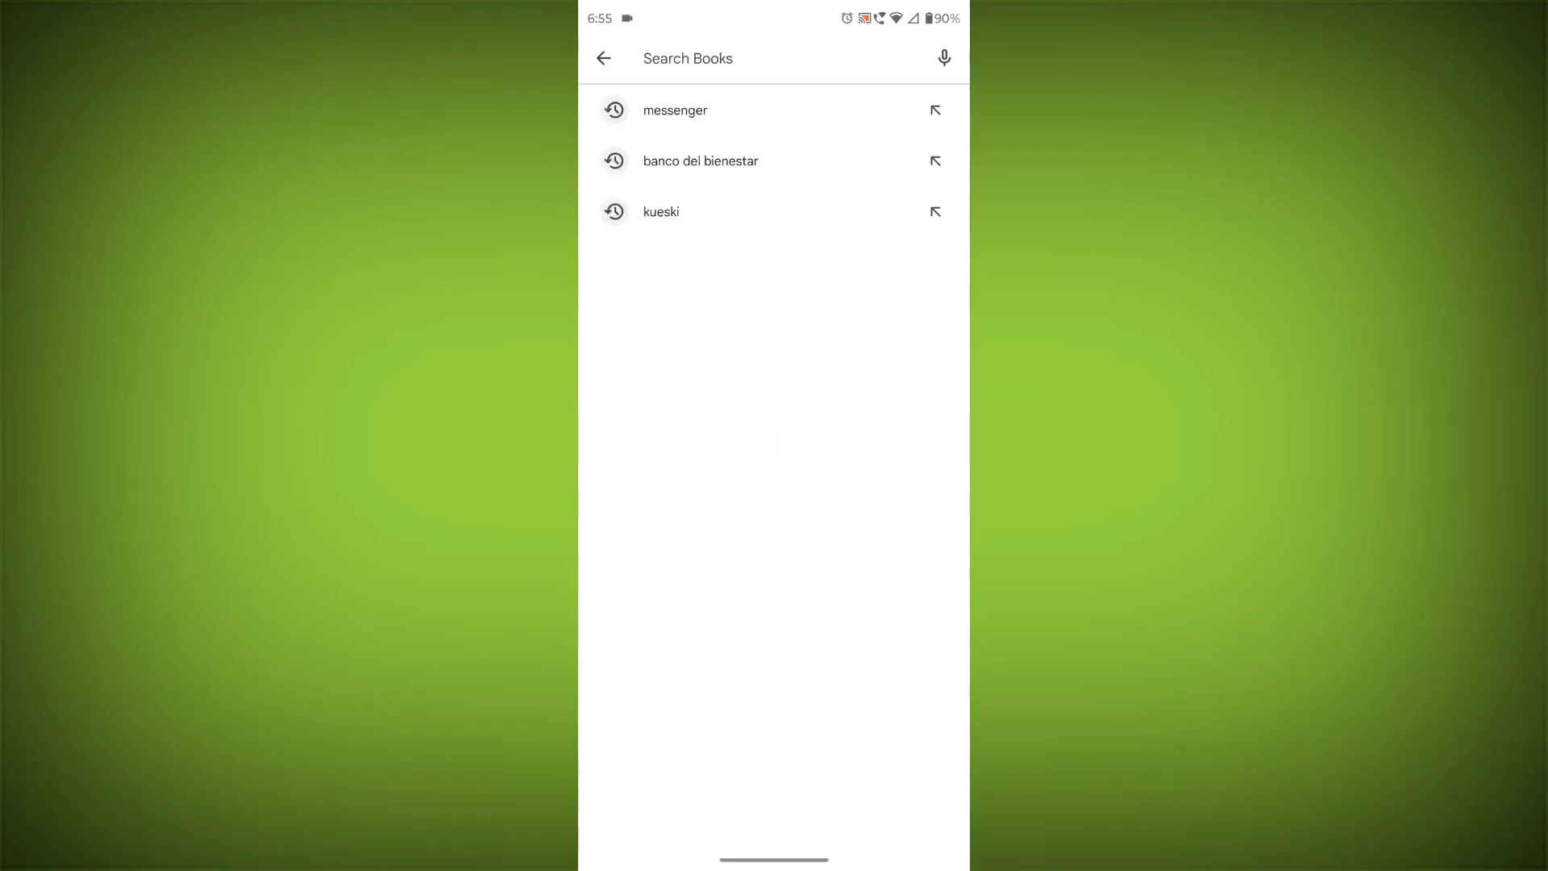
text(mes)
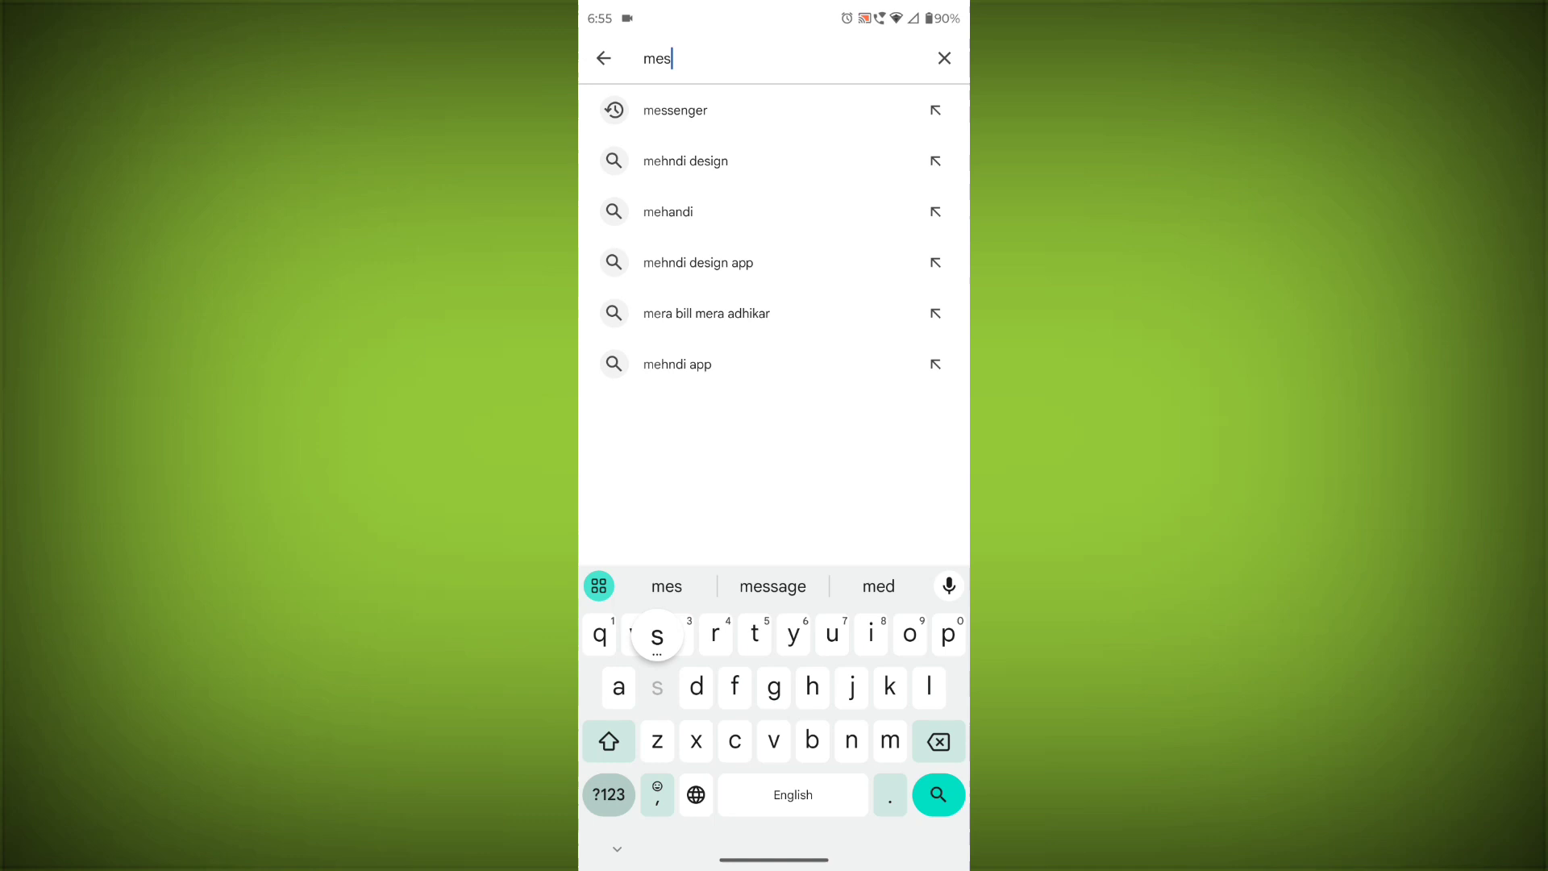
click(674, 109)
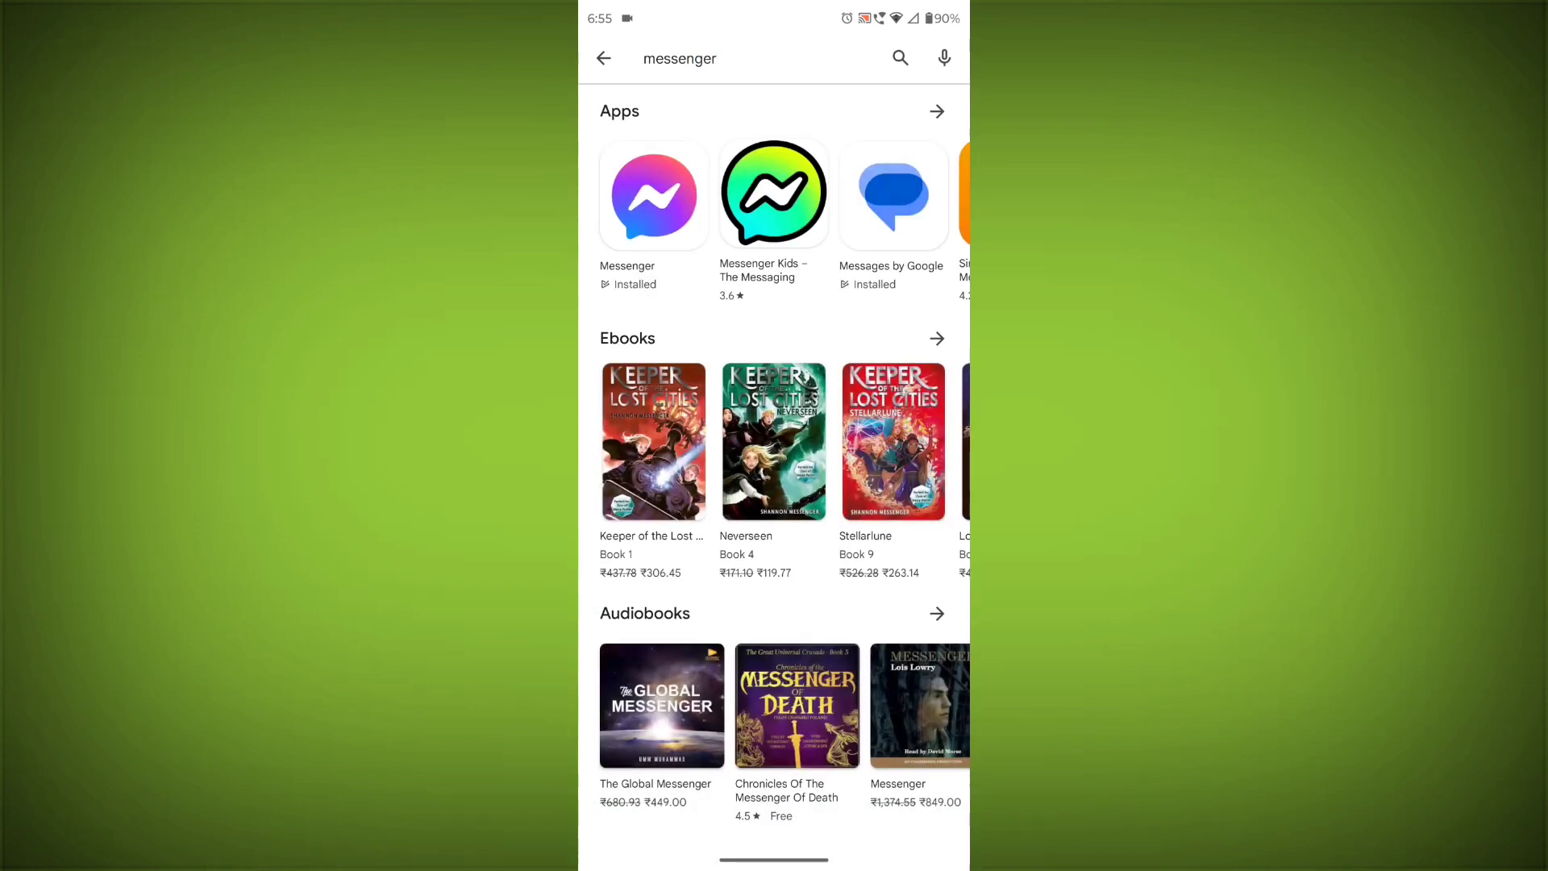
click(652, 195)
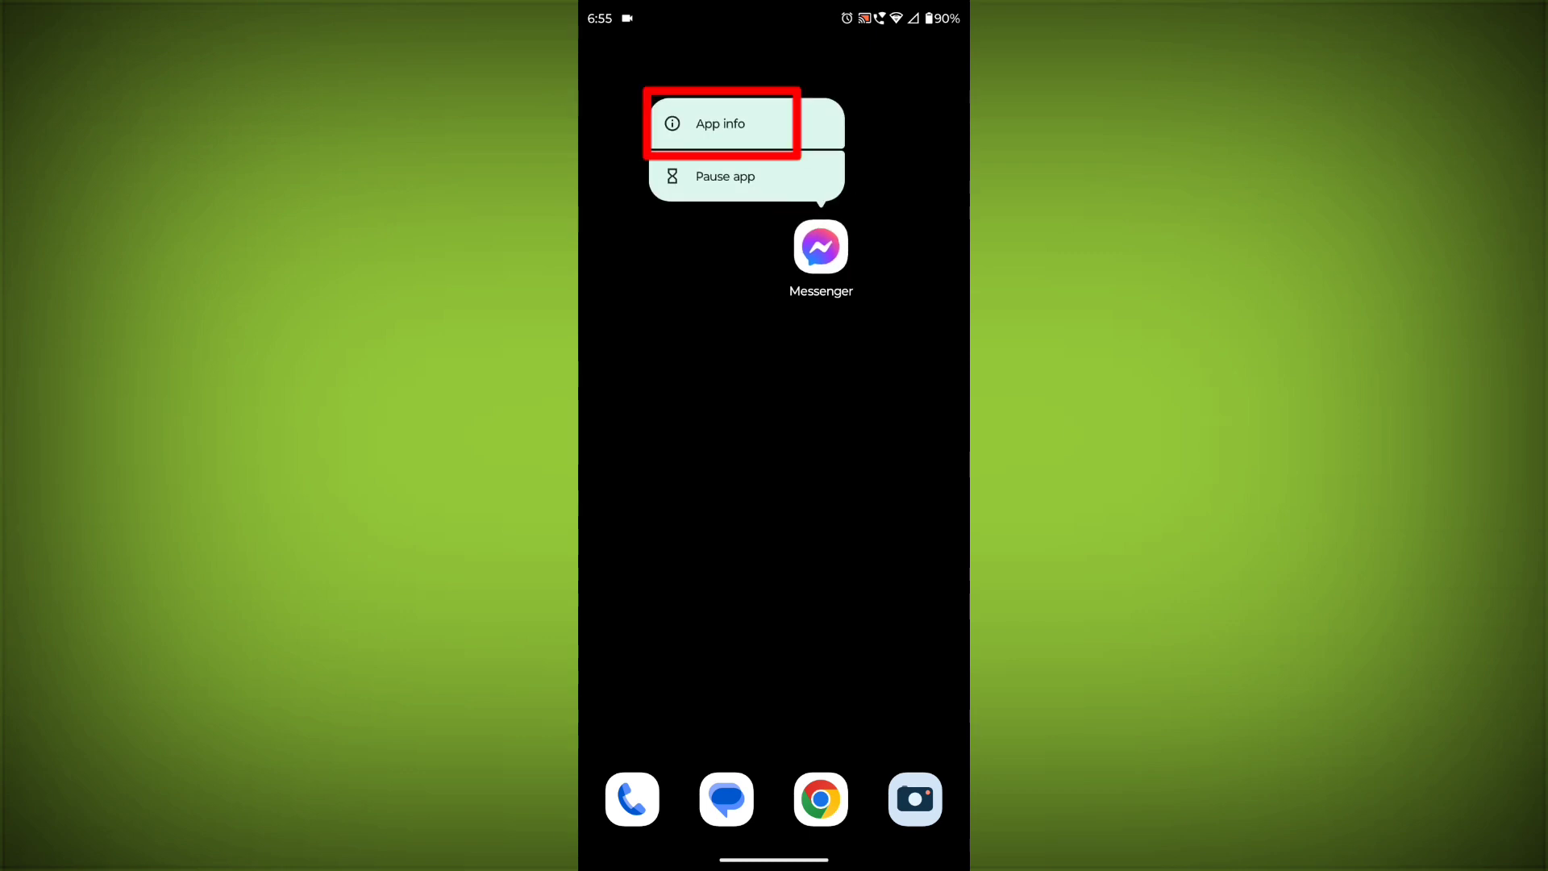
Clear Messenger's cache and storage from App info so both show 0 B
click(720, 123)
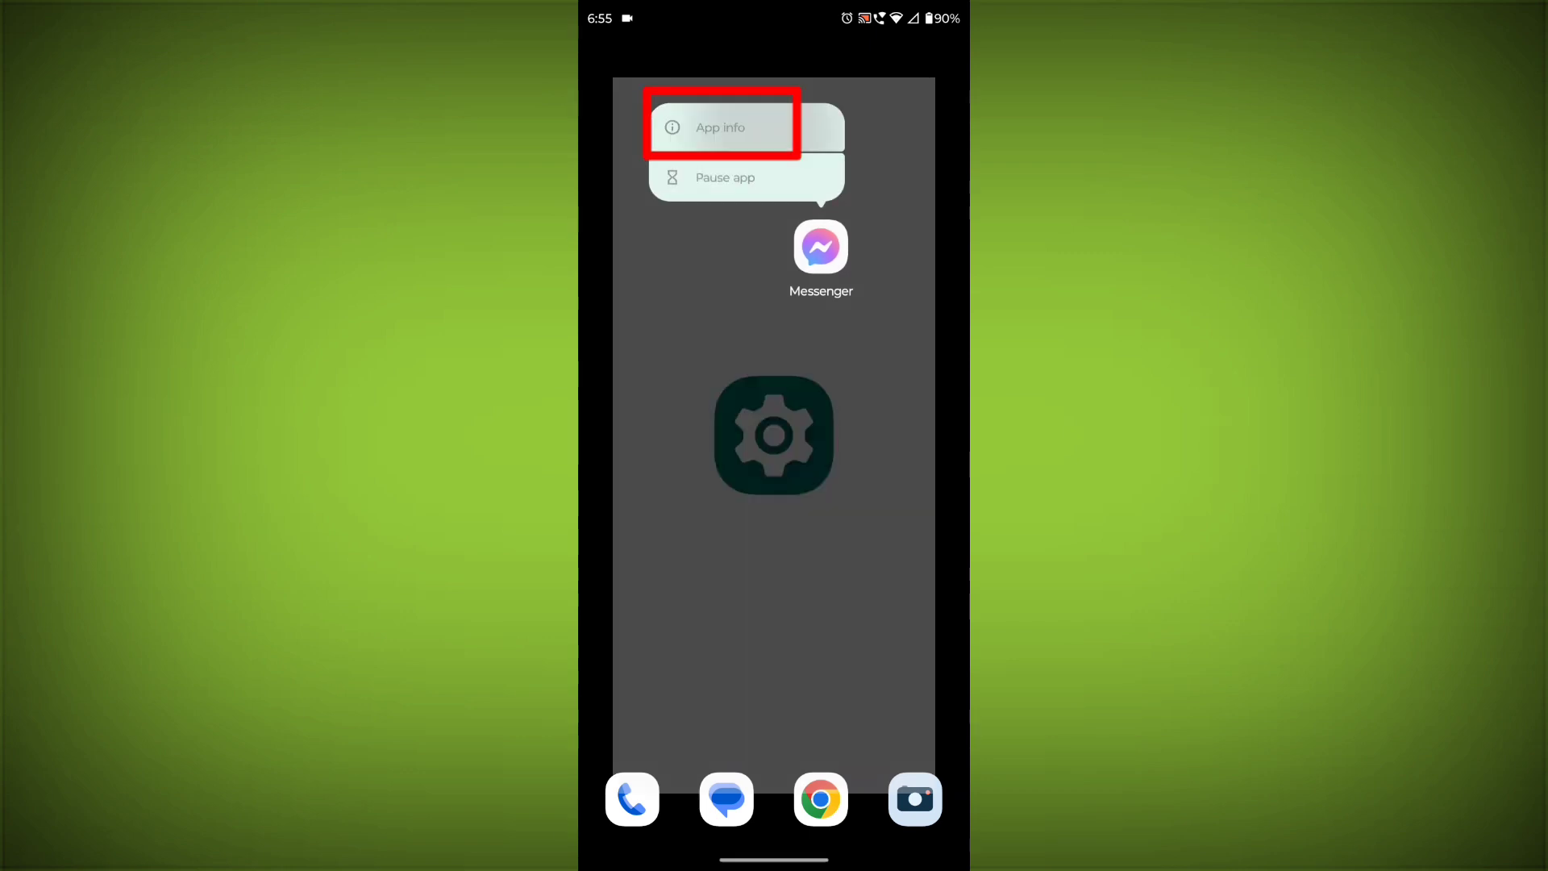
click(720, 126)
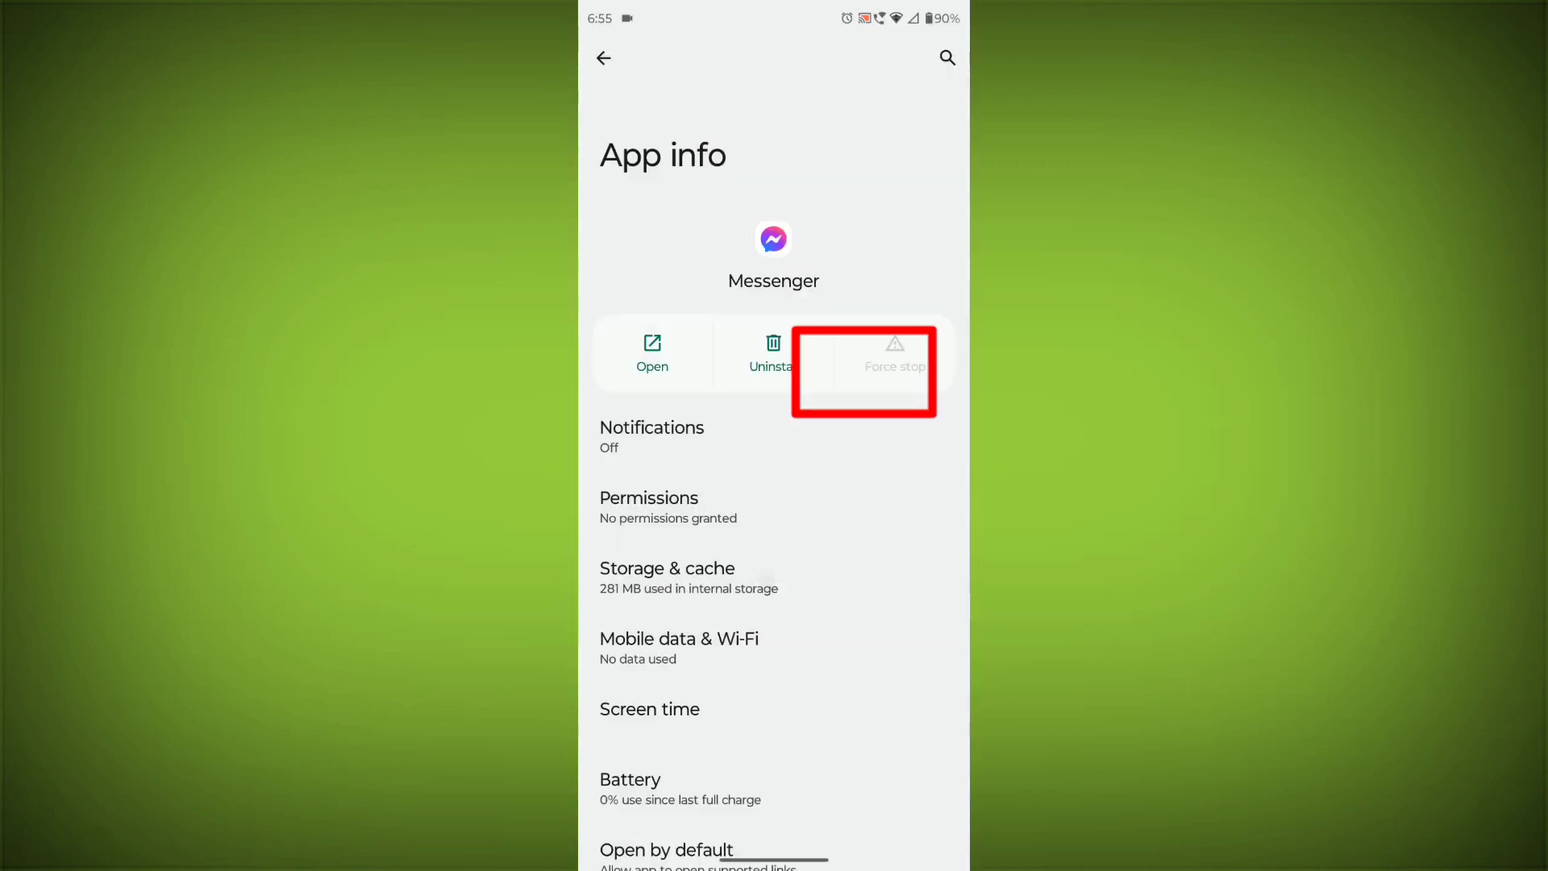
click(667, 577)
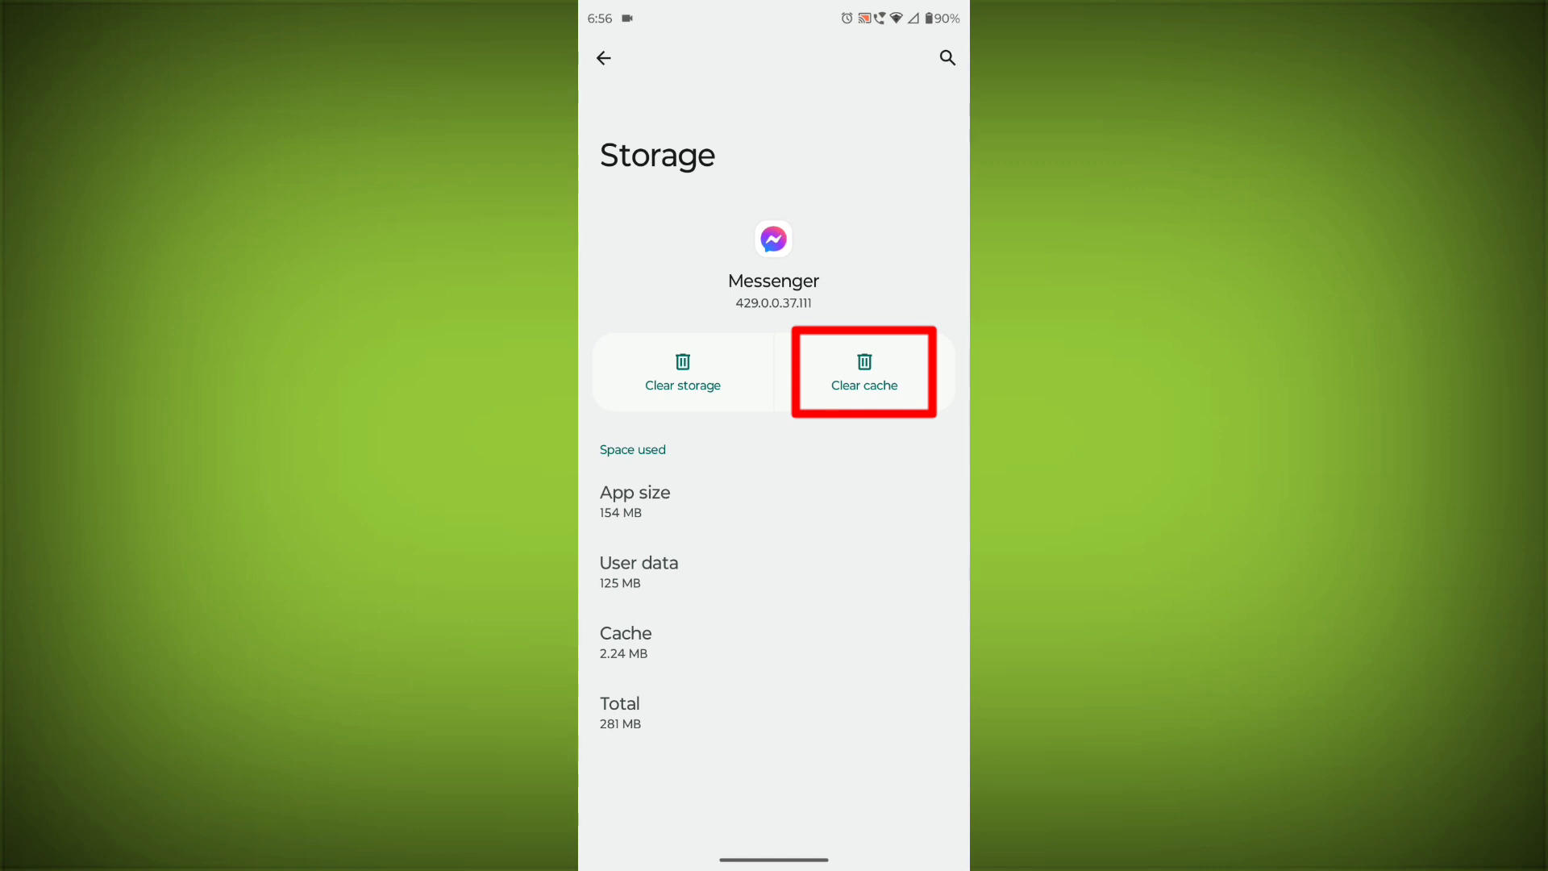
click(863, 371)
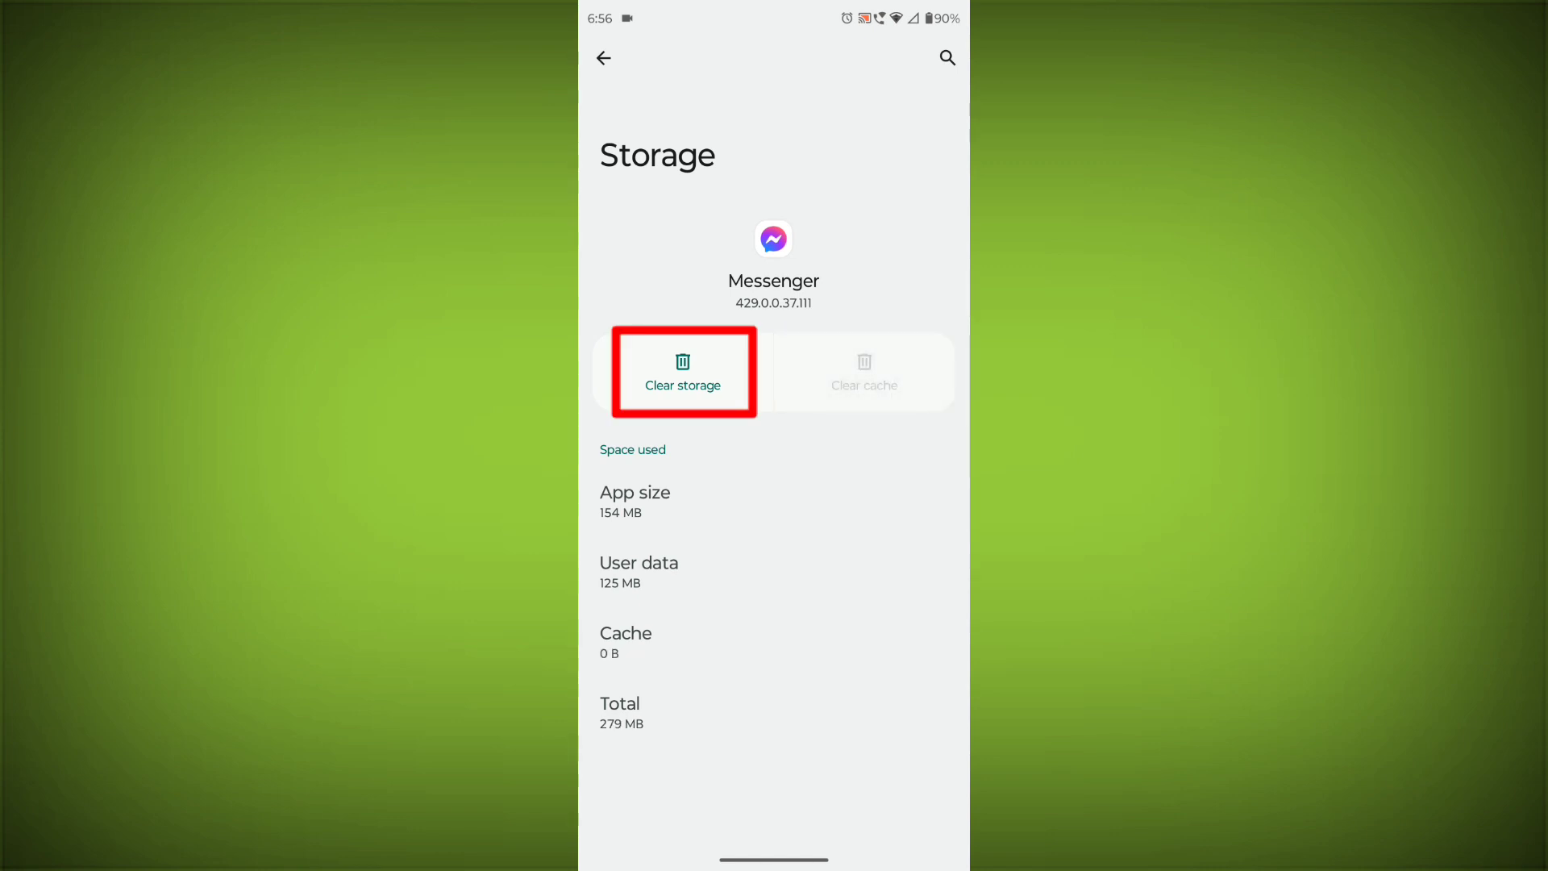
click(682, 373)
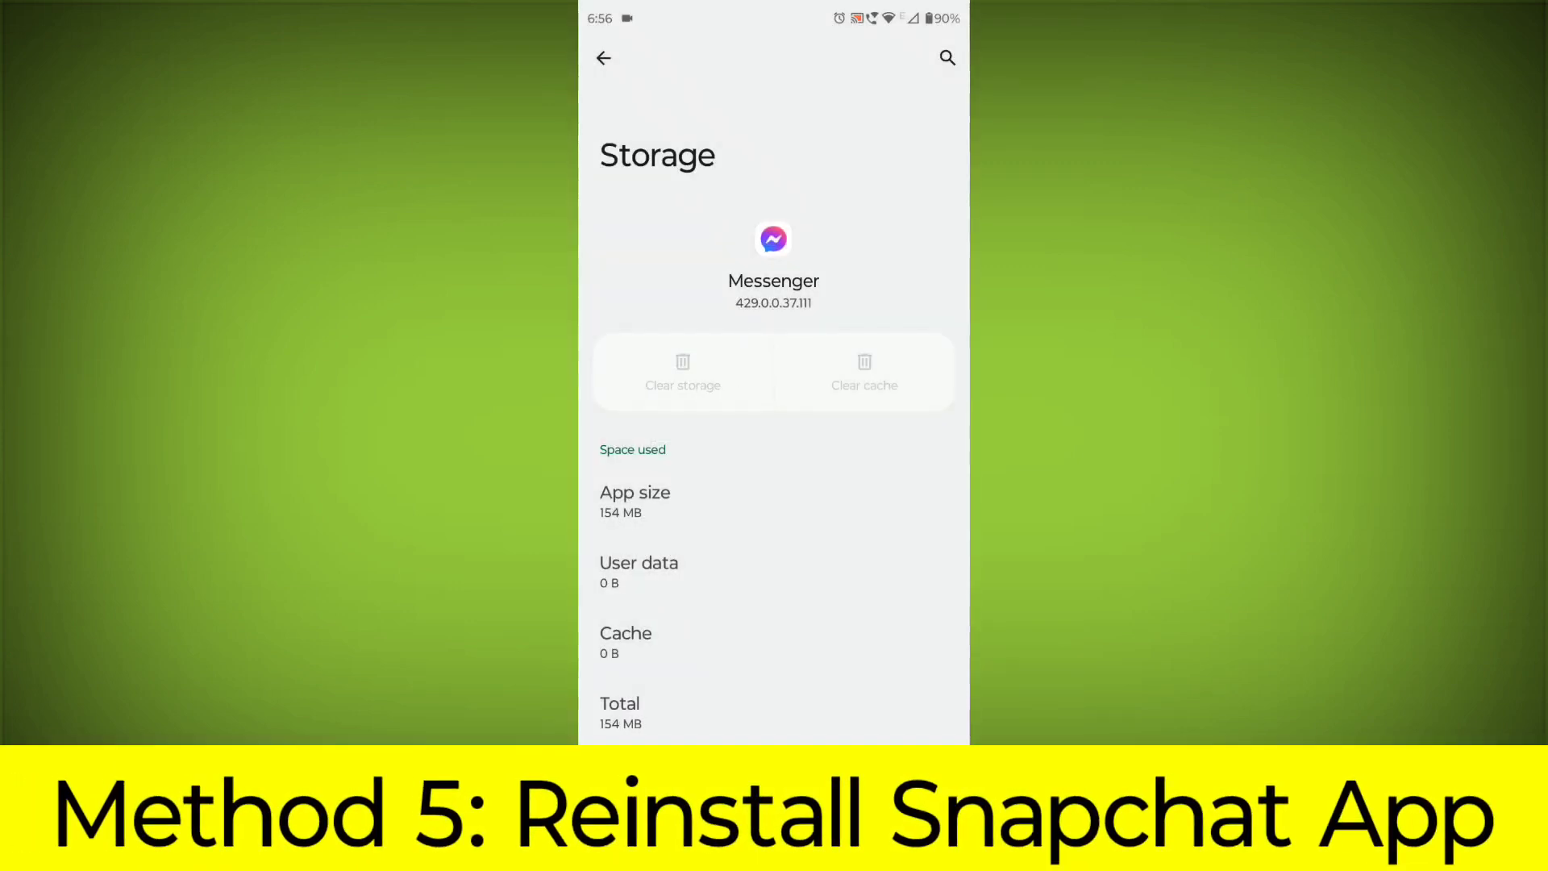
Uninstall Messenger, confirm with OK, and tap Install in the Play Store
click(603, 57)
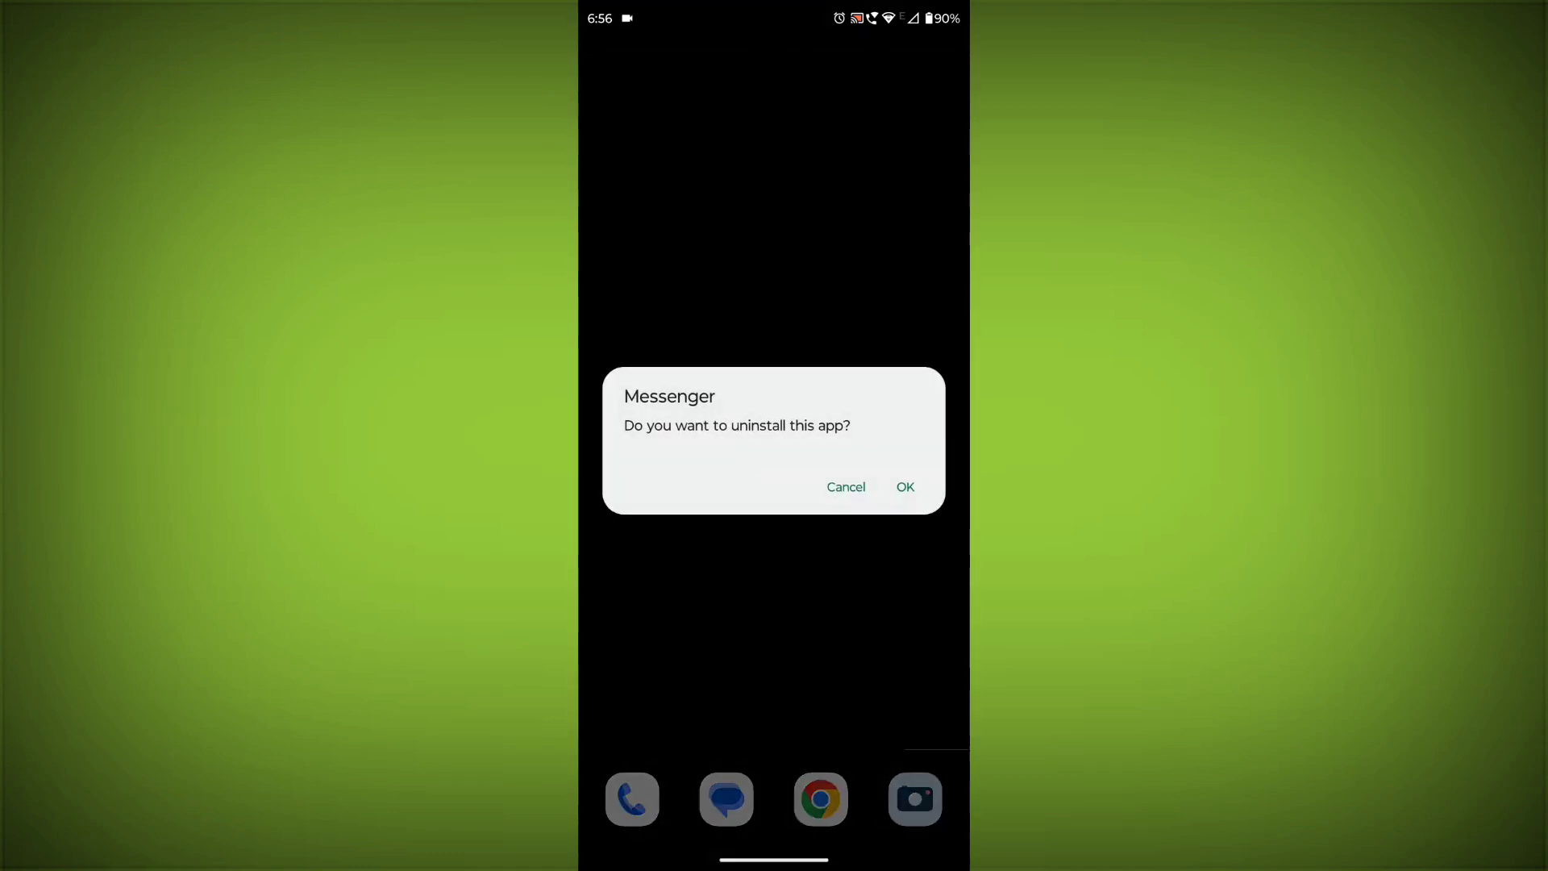
click(902, 486)
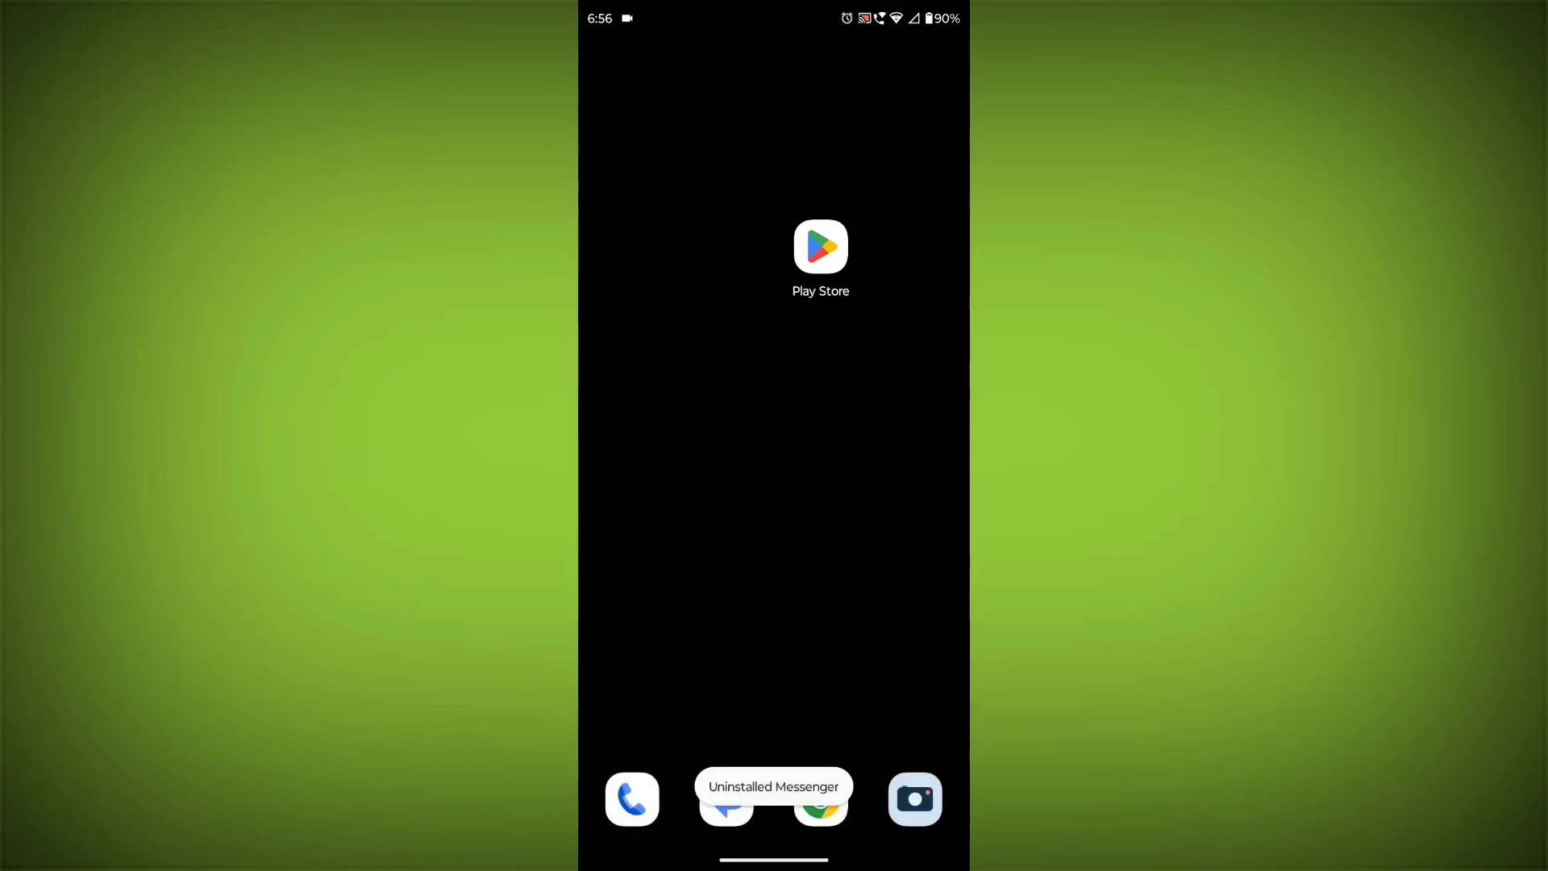
click(821, 246)
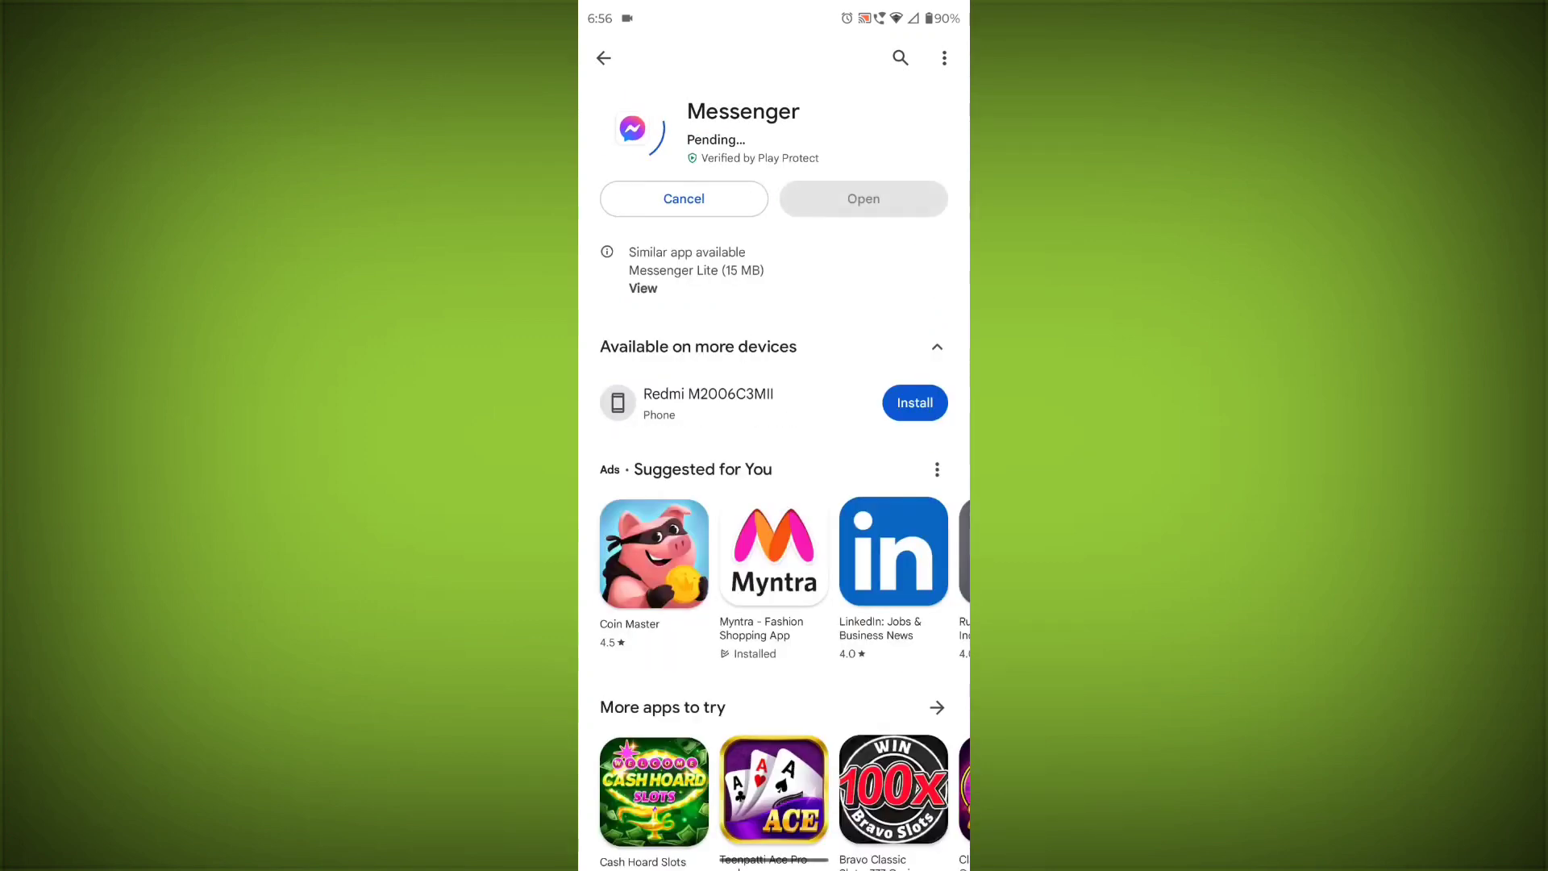